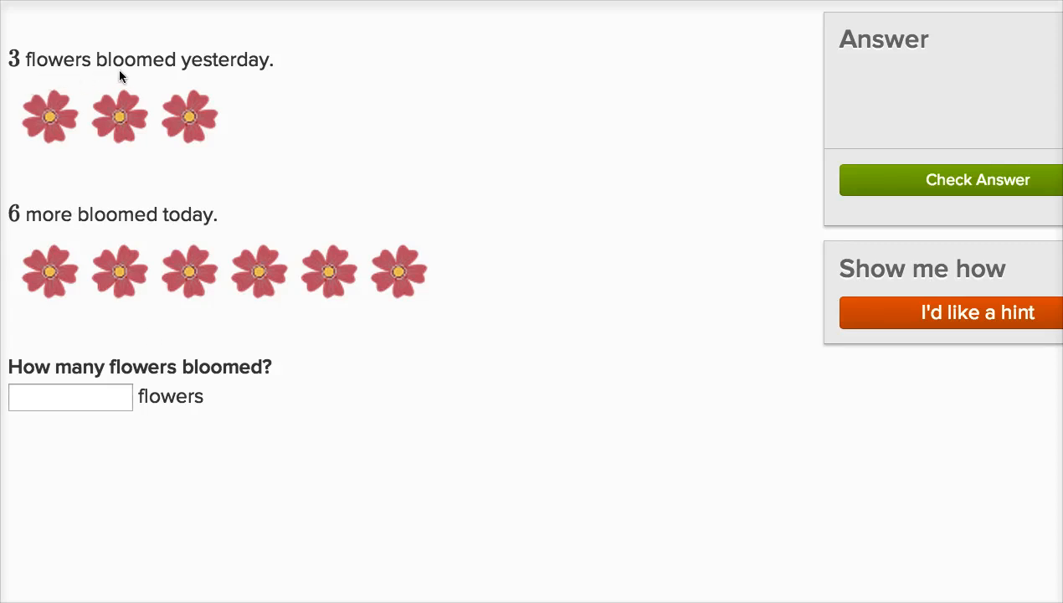
{"action": "mouse_move", "coordinate": [50, 142]}
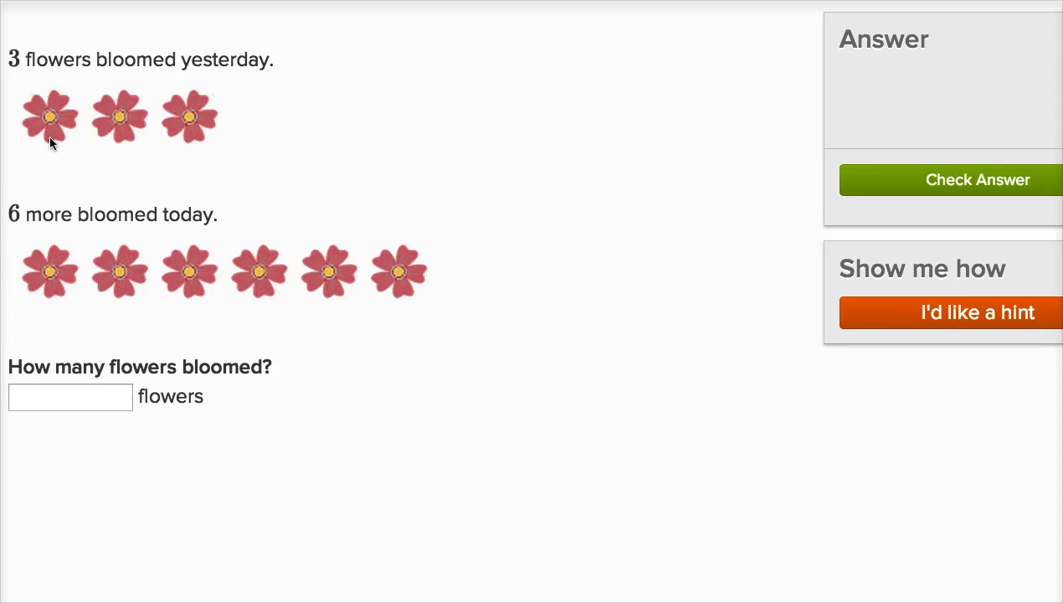
{"action": "mouse_move", "coordinate": [116, 236]}
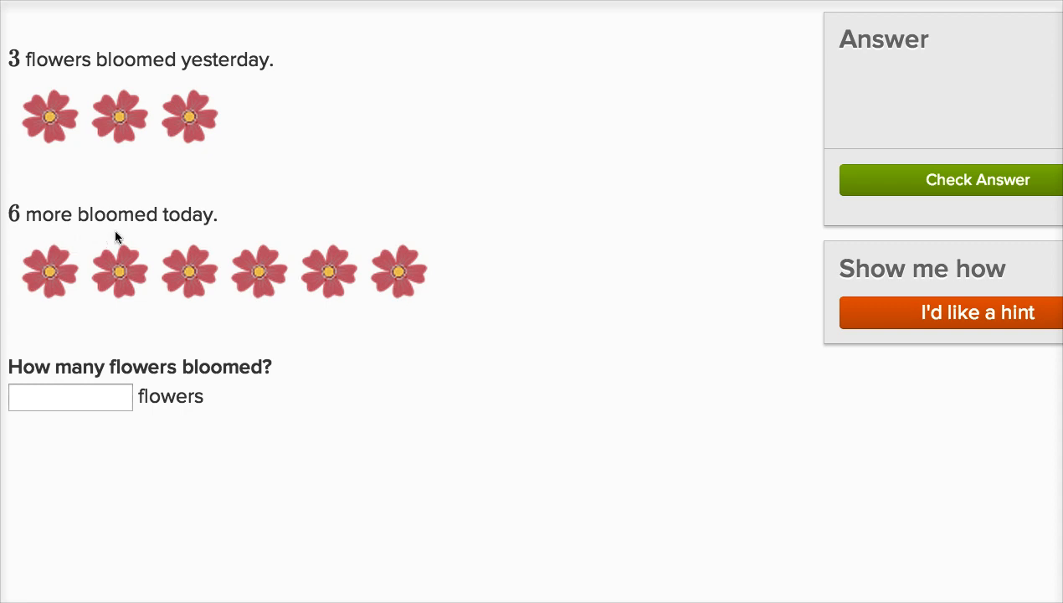
{"action": "mouse_move", "coordinate": [245, 287]}
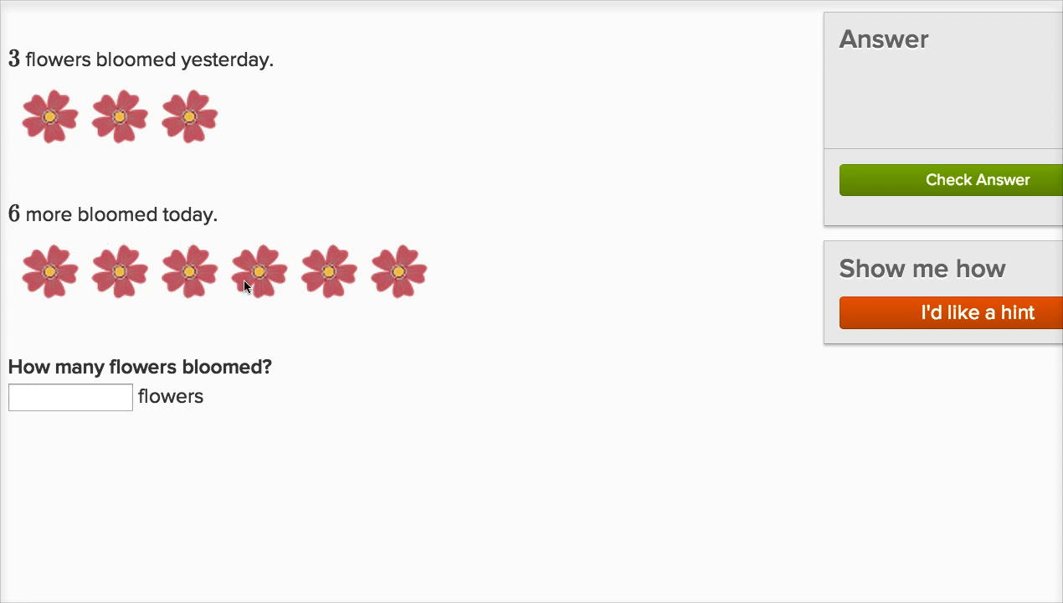
{"action": "mouse_move", "coordinate": [389, 288]}
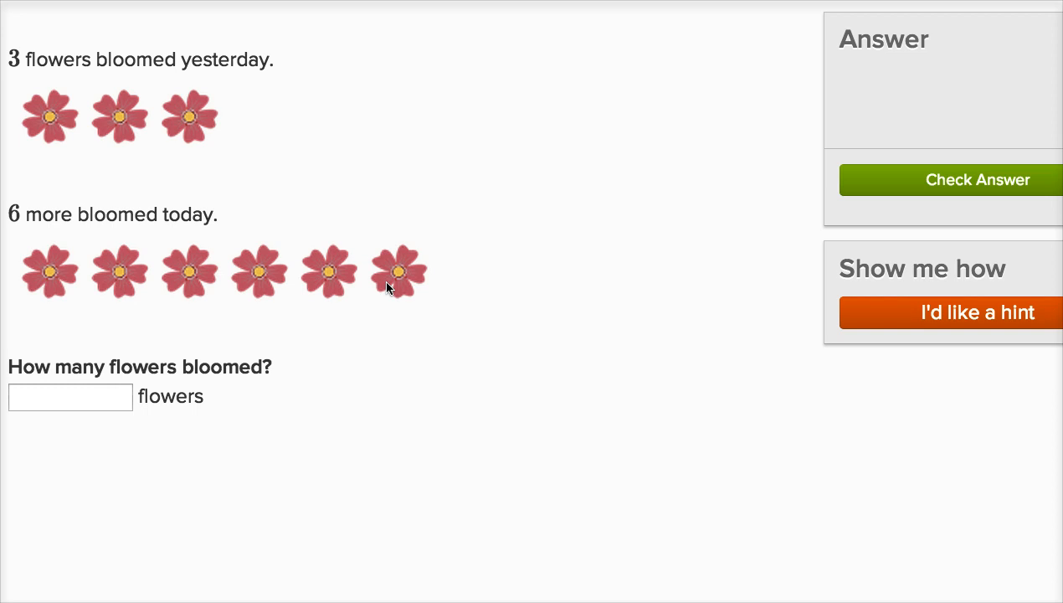
{"action": "mouse_move", "coordinate": [71, 407]}
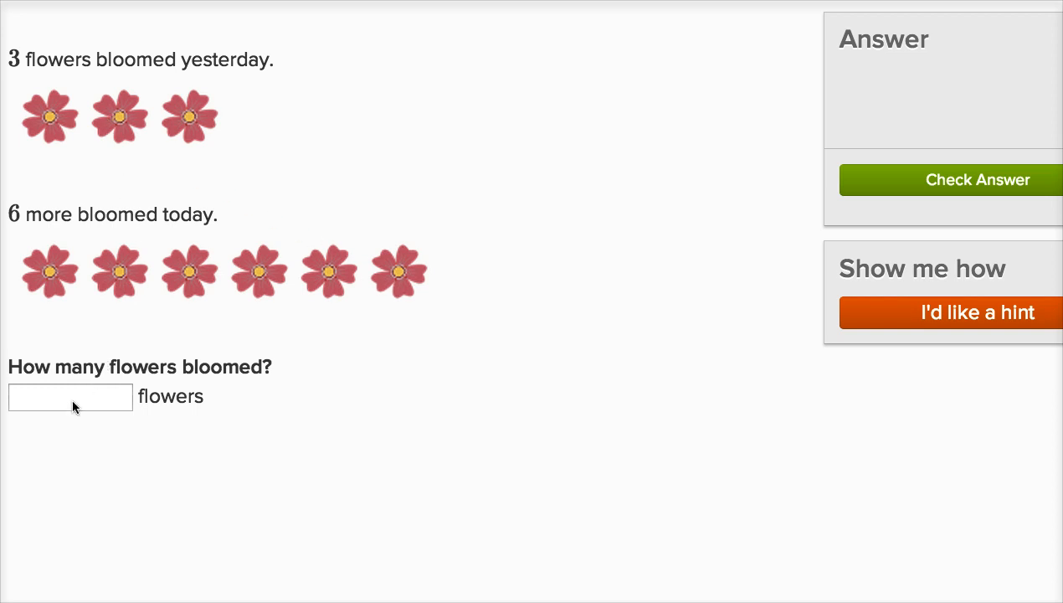
Step: Answer the flowers problem with a total of 9, replacing the initial 3+6 entry
{"action": "type", "text": "3"}
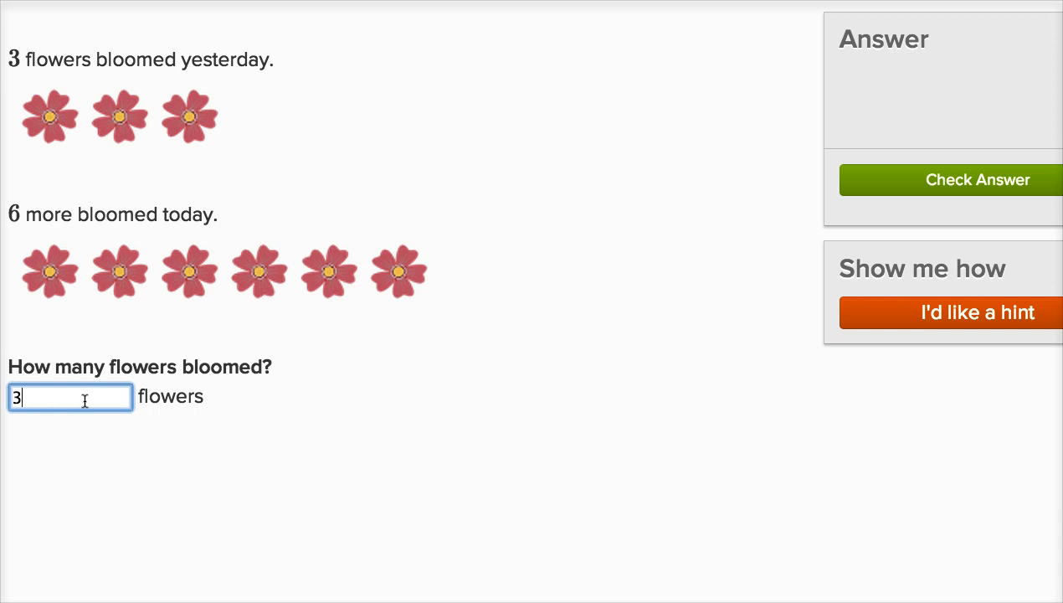
{"action": "type", "text": "+6"}
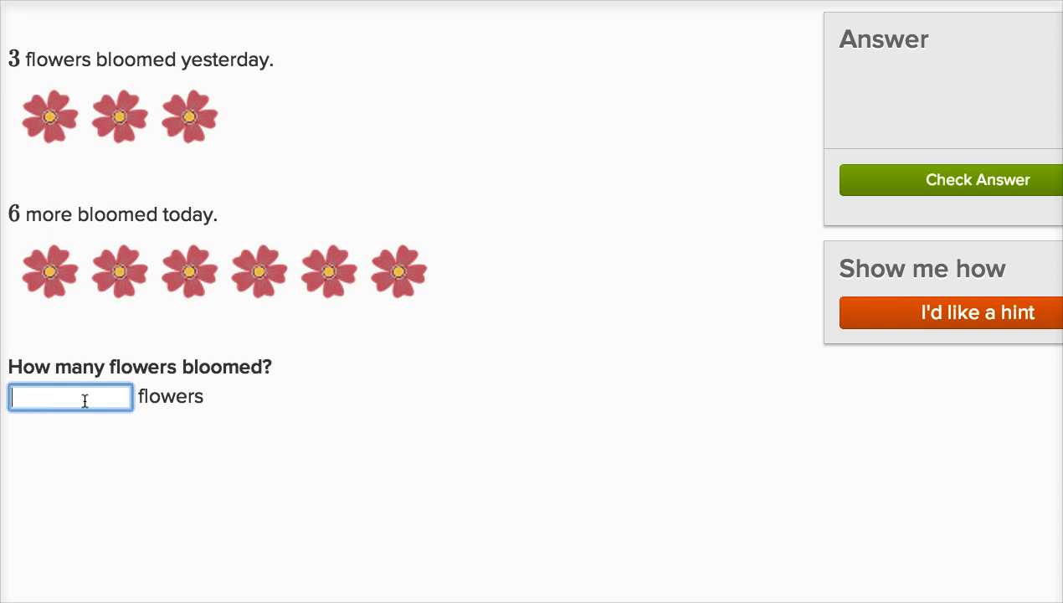
{"action": "type", "text": "9"}
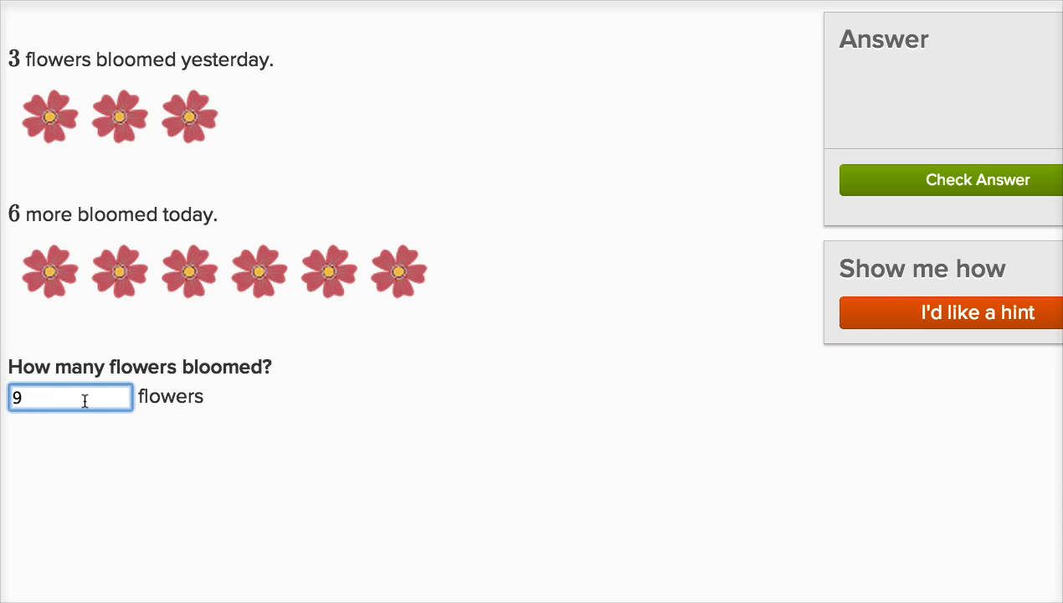
{"action": "mouse_move", "coordinate": [191, 124]}
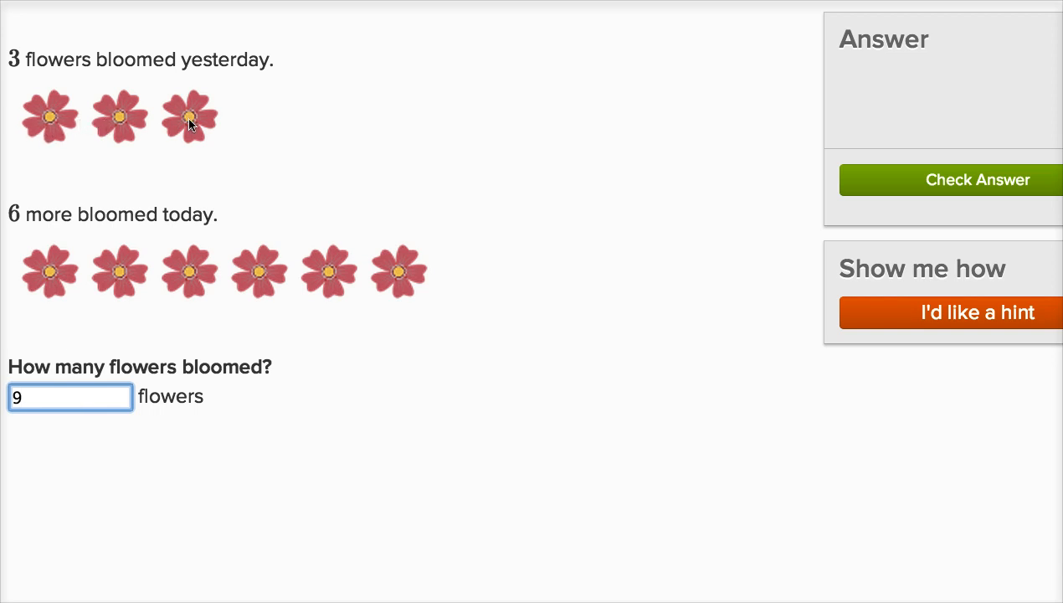
{"action": "mouse_move", "coordinate": [260, 283]}
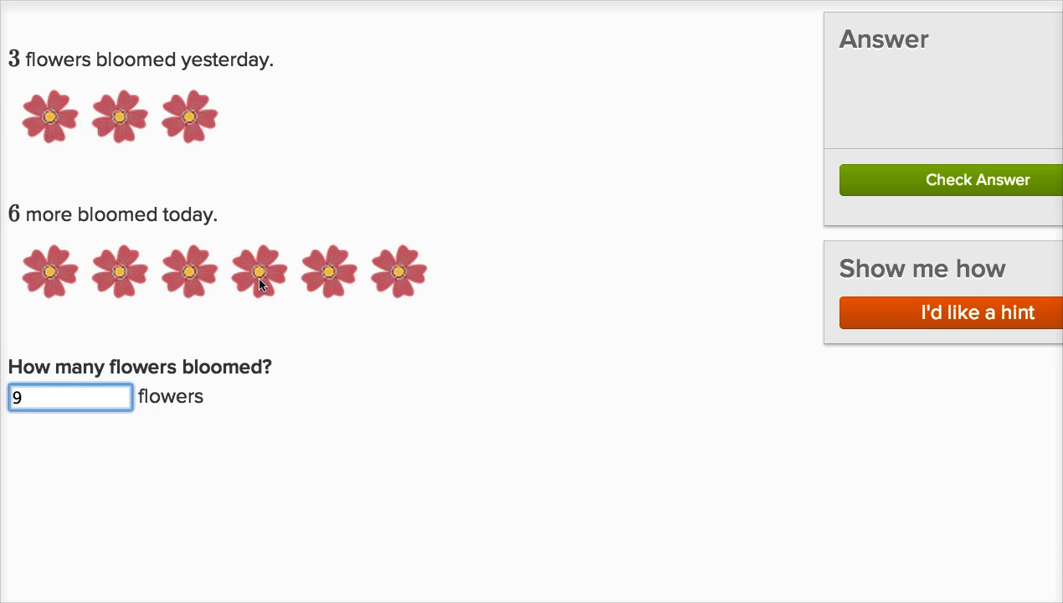
{"action": "mouse_move", "coordinate": [802, 203]}
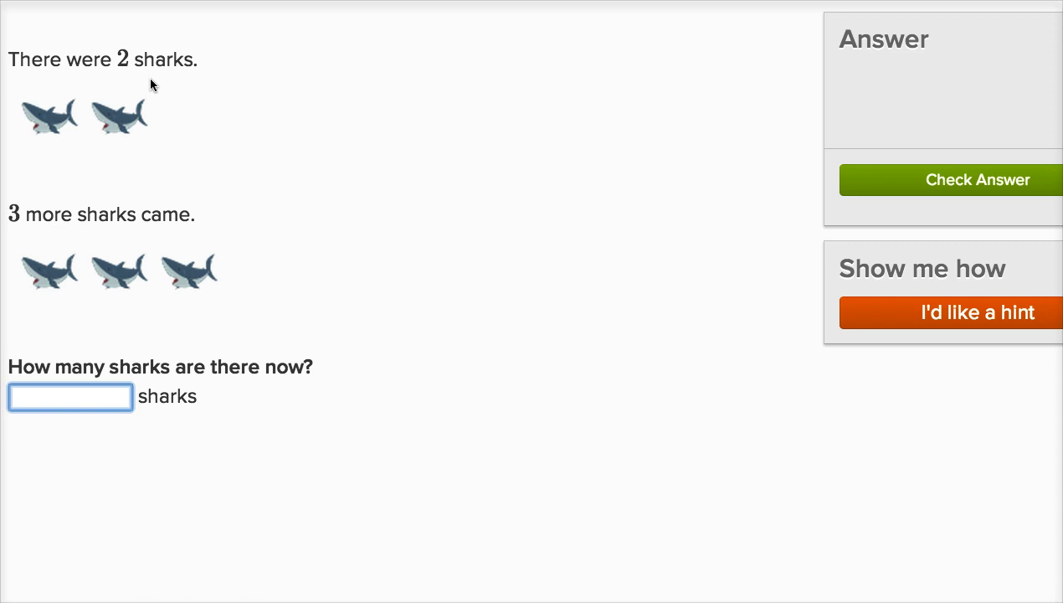
{"action": "mouse_move", "coordinate": [118, 161]}
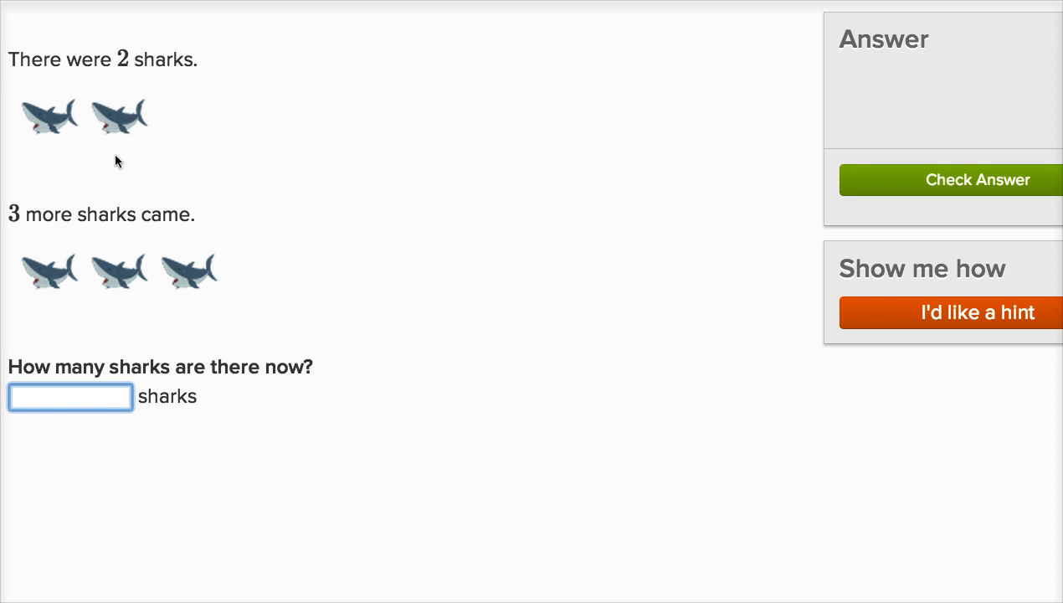
{"action": "mouse_move", "coordinate": [61, 289]}
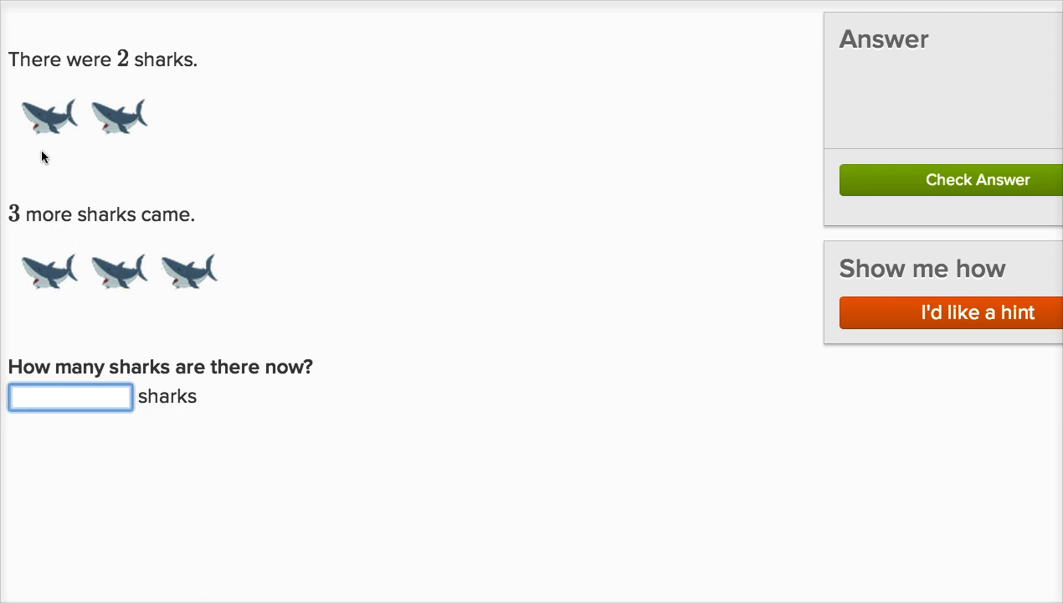
Step: Select the empty answer box for the 2 sharks plus 3 more problem
{"action": "left_click", "coordinate": [76, 397]}
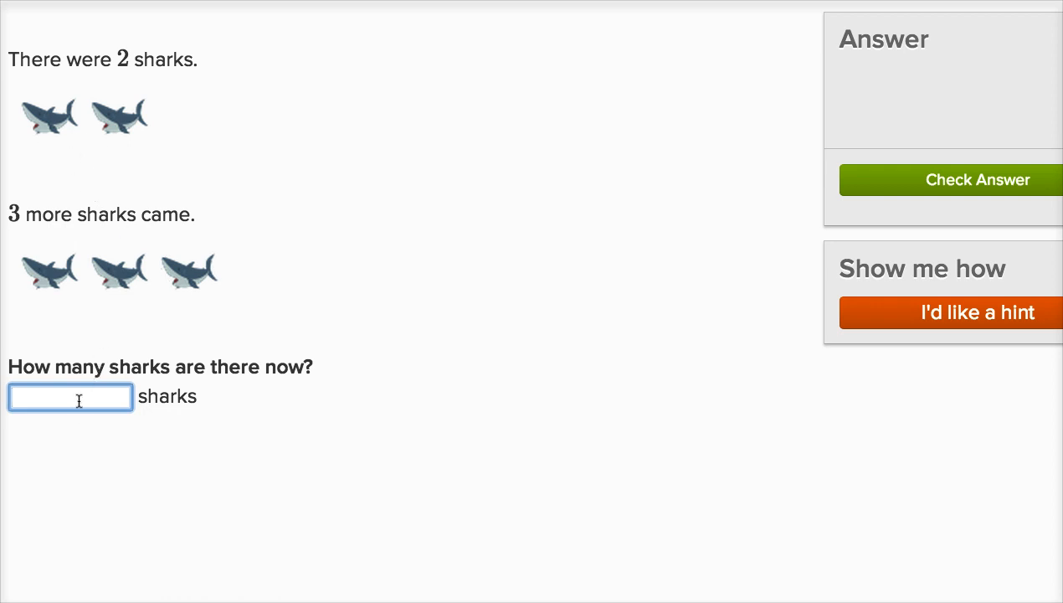
Step: Enter 5 as the sharks total, check it, and move to the next question
{"action": "type", "text": "2+"}
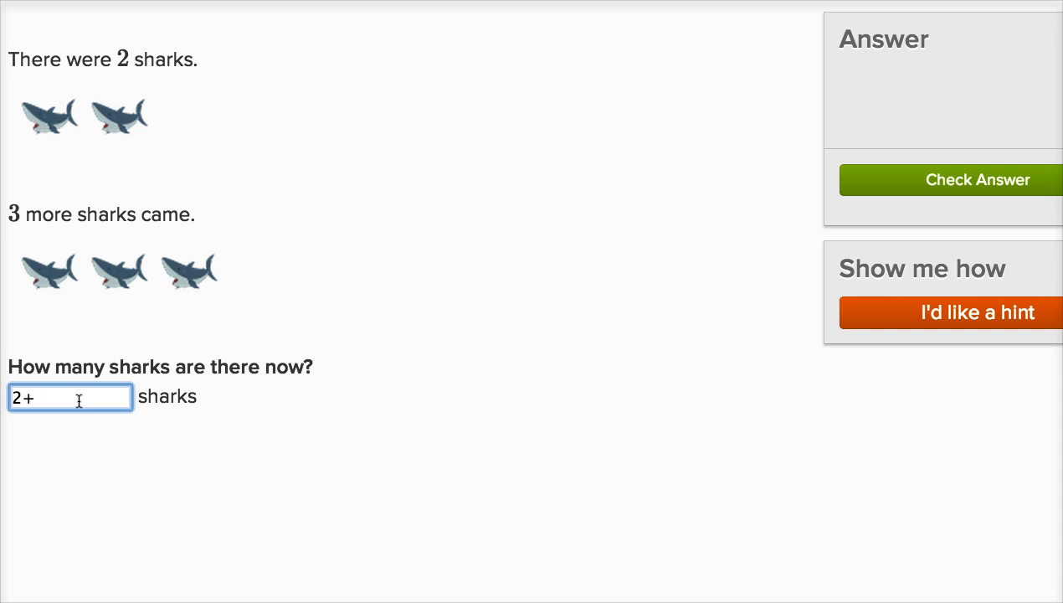
{"action": "type", "text": "3"}
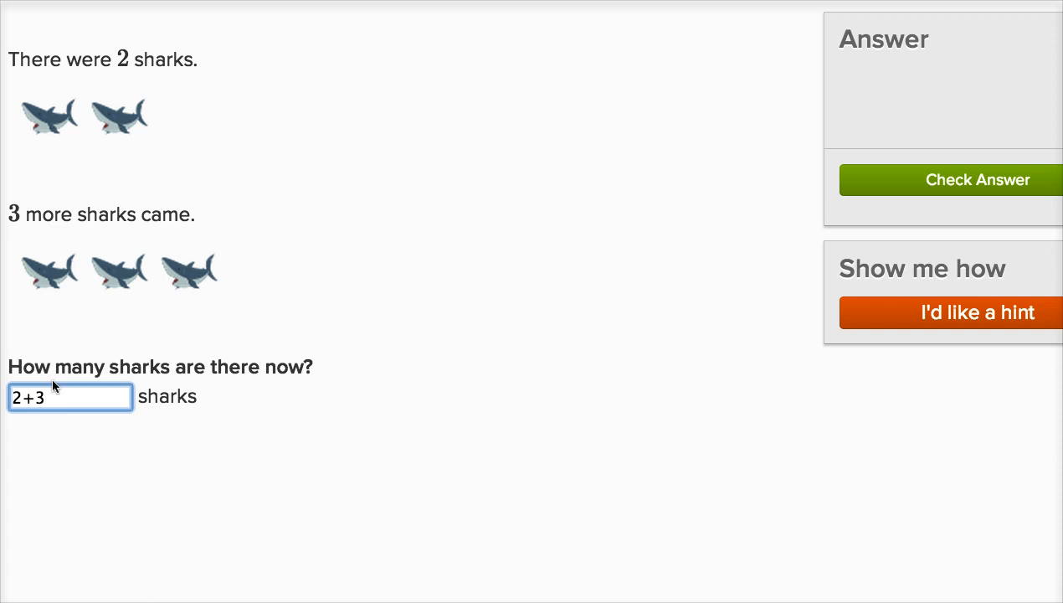
{"action": "type", "text": "5"}
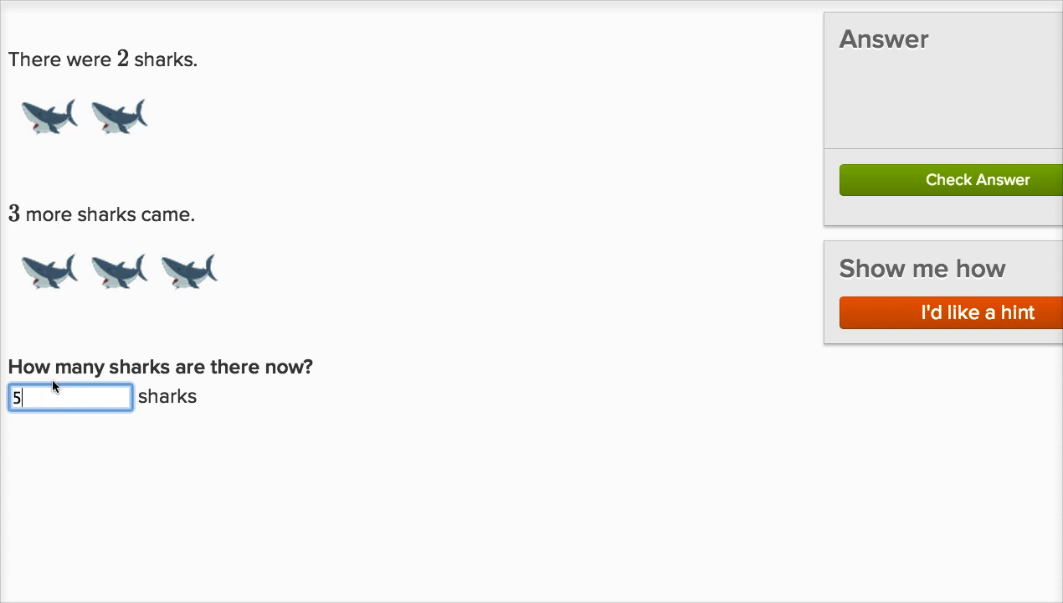
{"action": "mouse_move", "coordinate": [88, 171]}
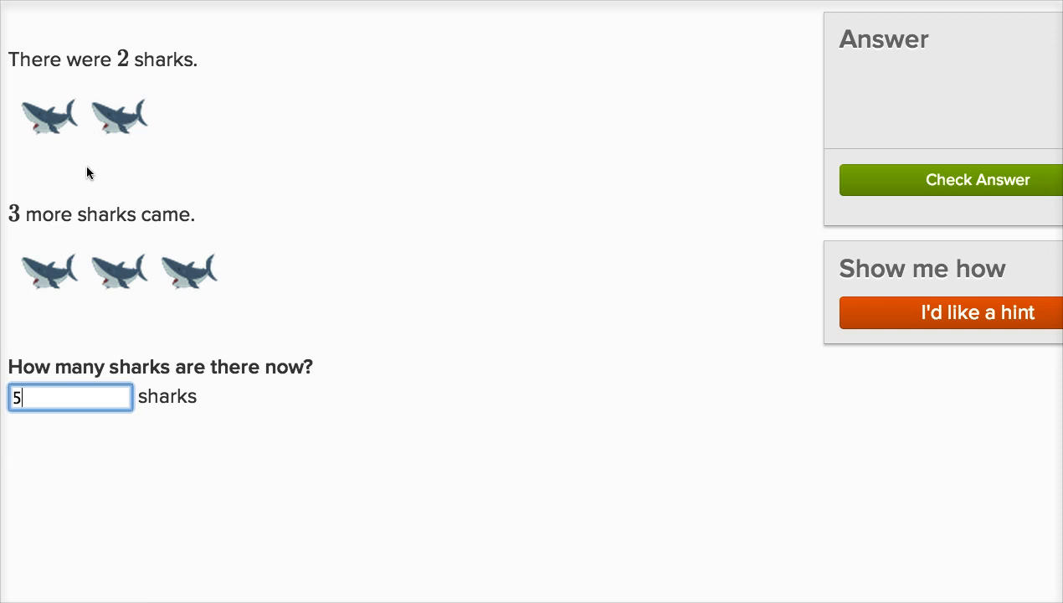
{"action": "left_click", "coordinate": [977, 179]}
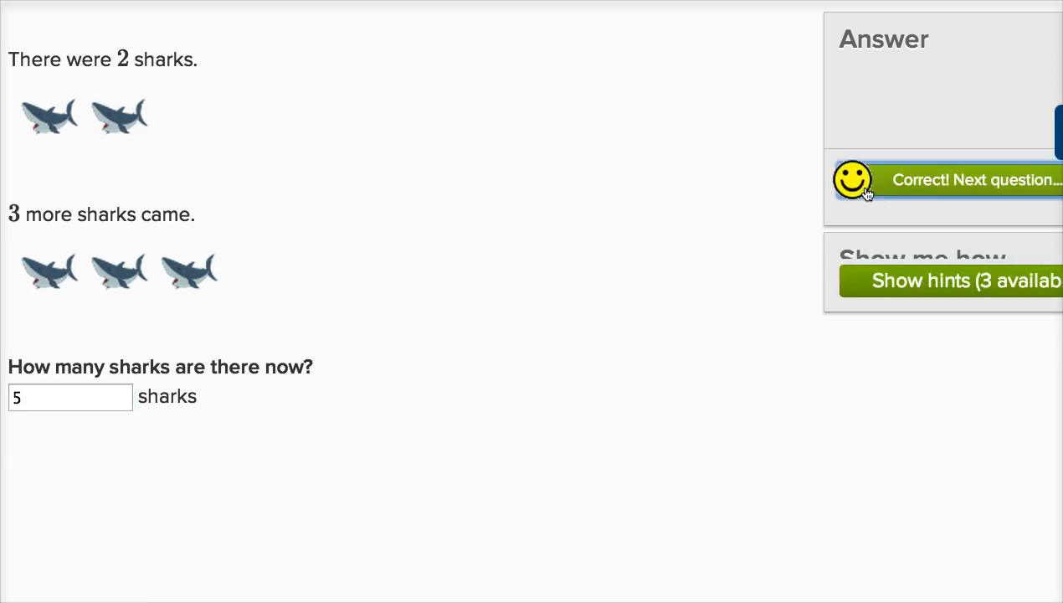
{"action": "left_click", "coordinate": [975, 179]}
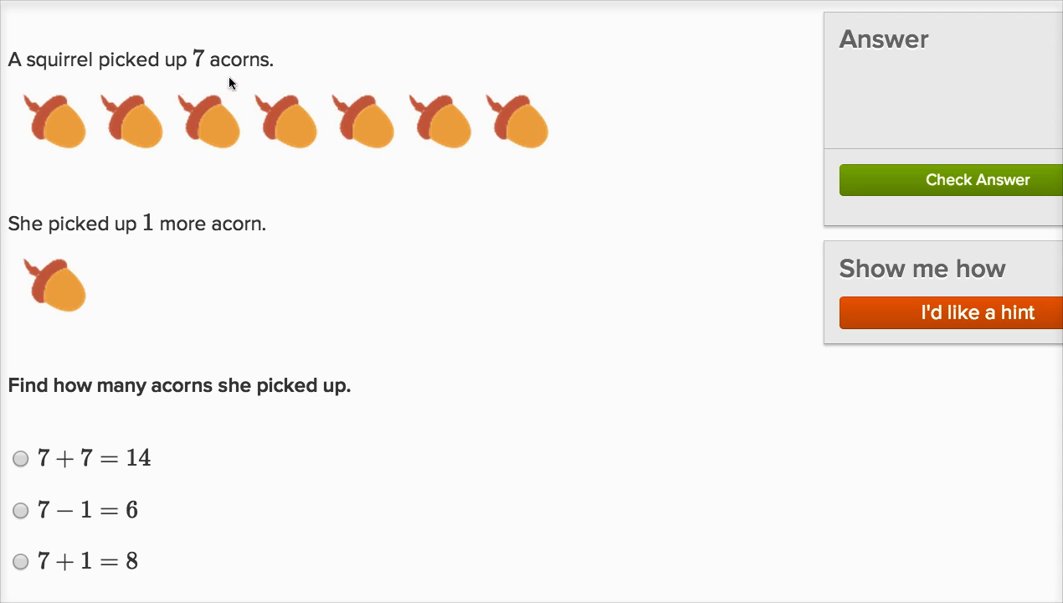
{"action": "mouse_move", "coordinate": [278, 140]}
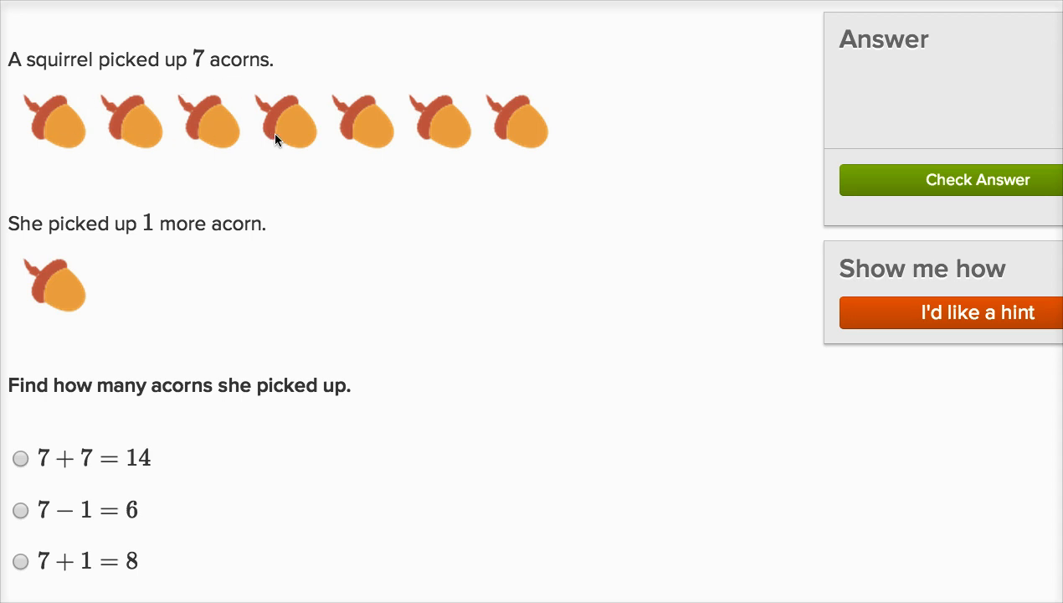
{"action": "mouse_move", "coordinate": [232, 235]}
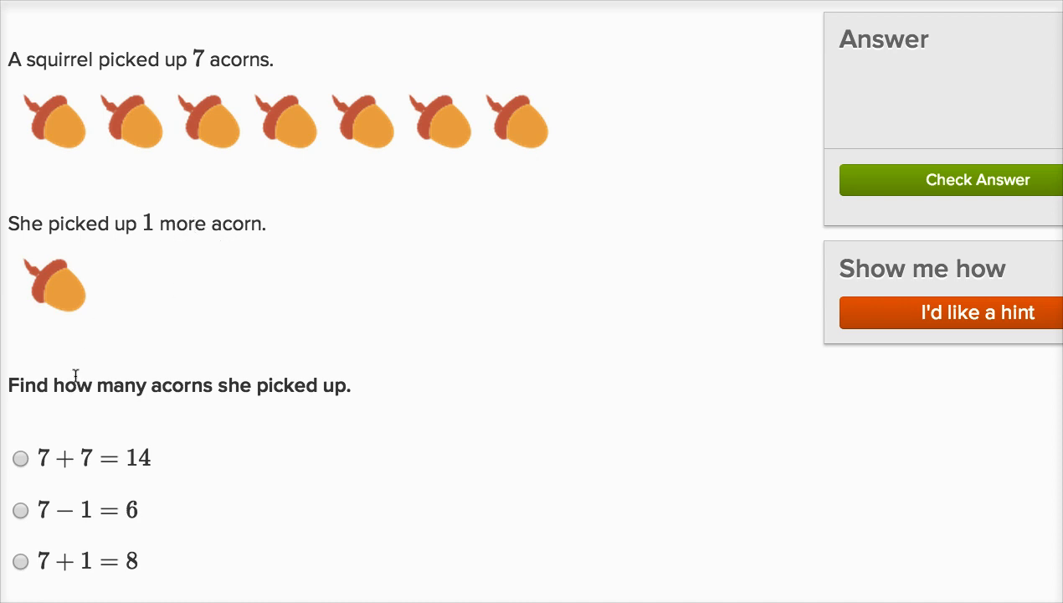
{"action": "mouse_move", "coordinate": [159, 377]}
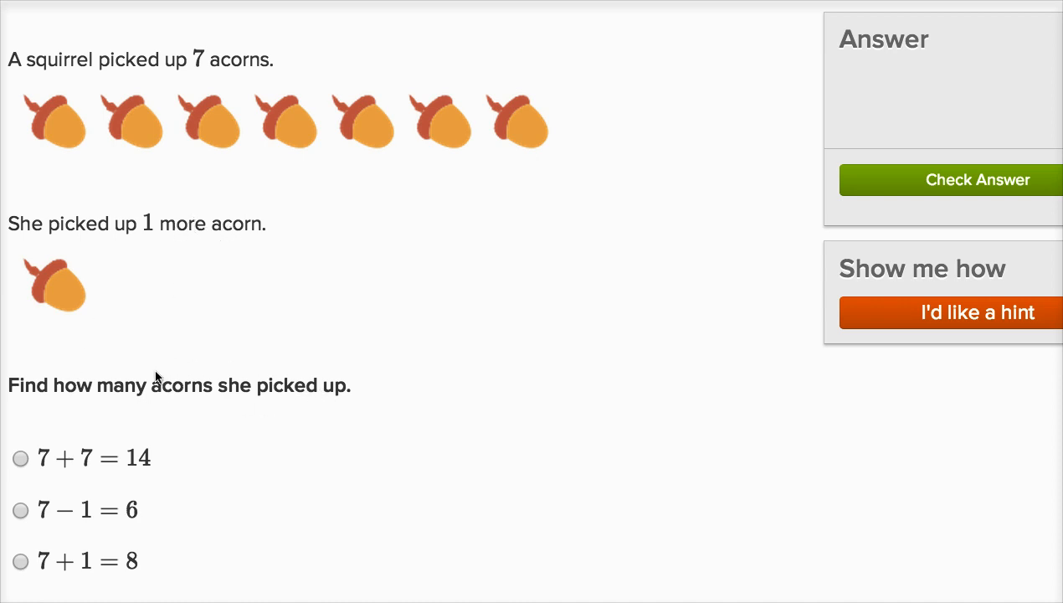
{"action": "mouse_move", "coordinate": [98, 291]}
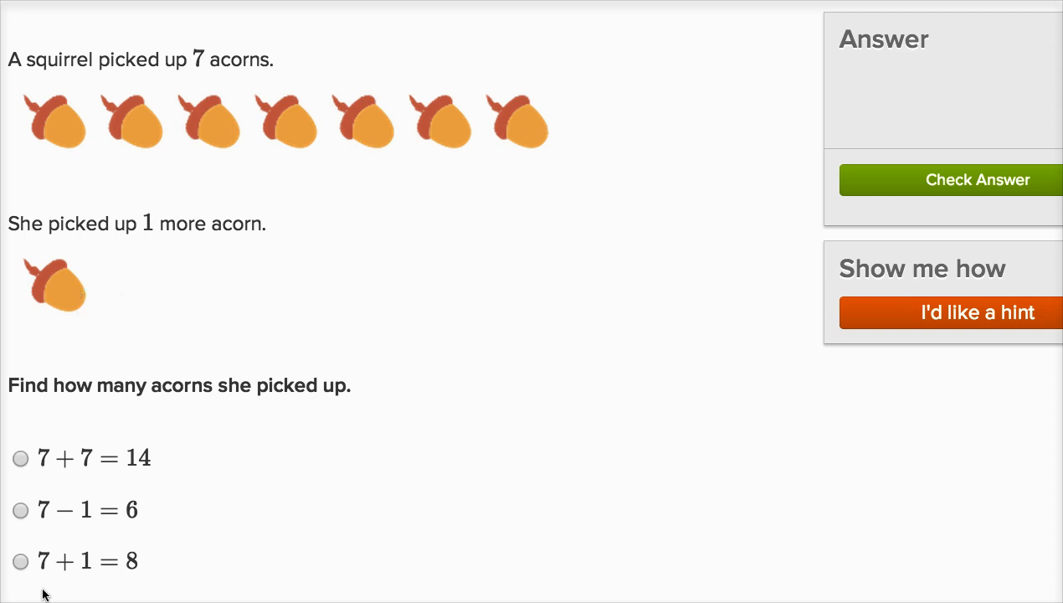
Step: Choose the 7 + 1 = 8 equation for the acorn problem and check it
{"action": "left_click", "coordinate": [18, 574]}
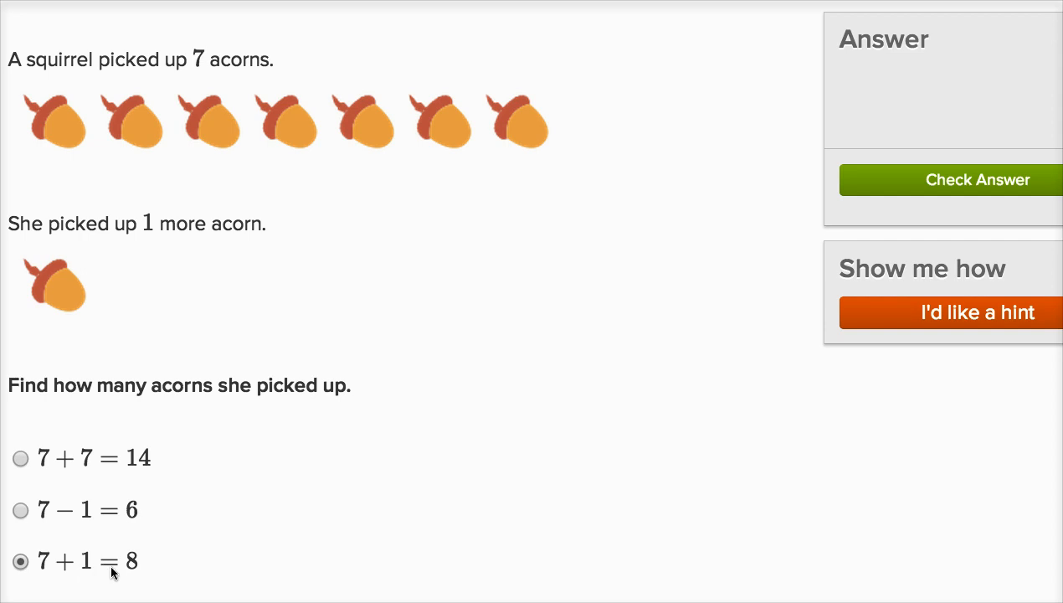
{"action": "mouse_move", "coordinate": [72, 126]}
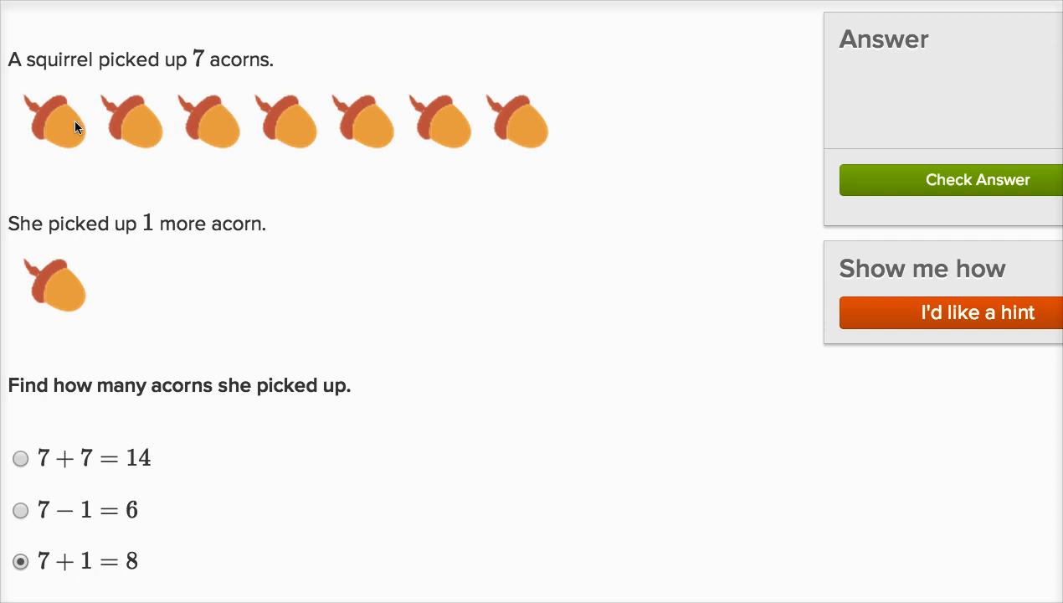
{"action": "mouse_move", "coordinate": [415, 134]}
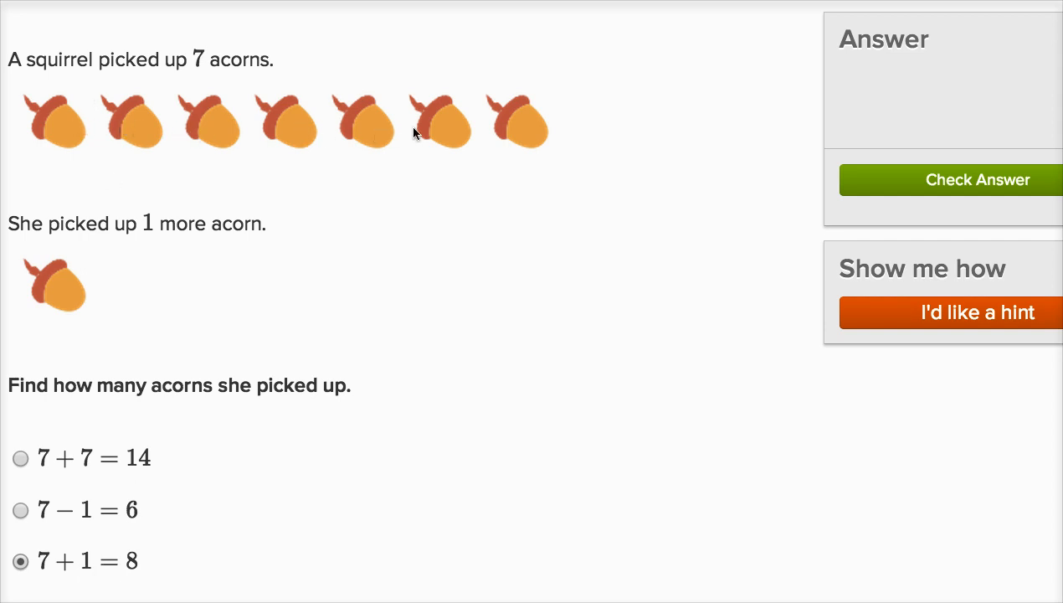
{"action": "mouse_move", "coordinate": [224, 478]}
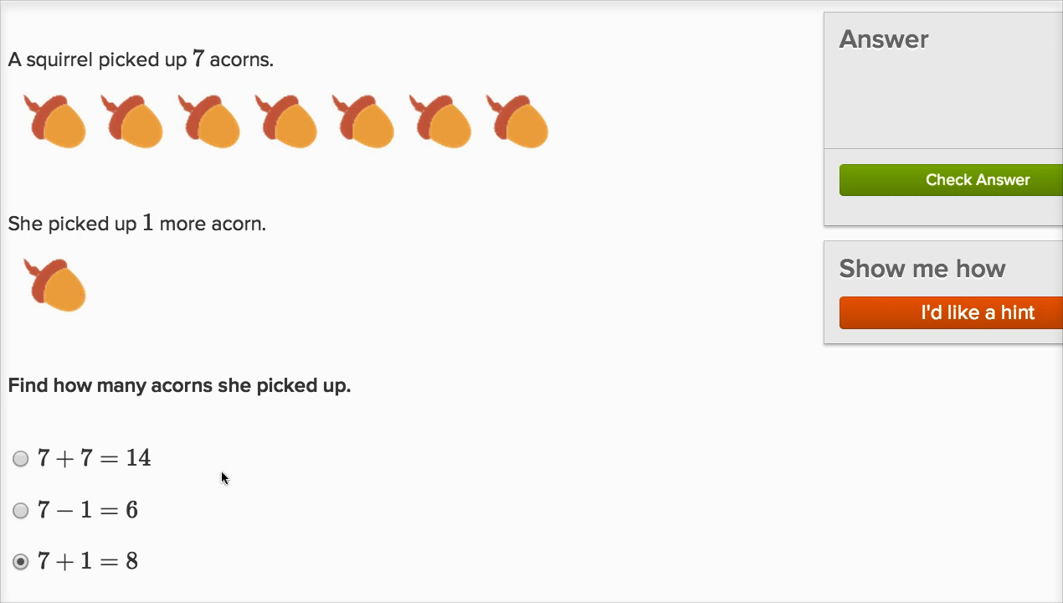
{"action": "left_click", "coordinate": [978, 179]}
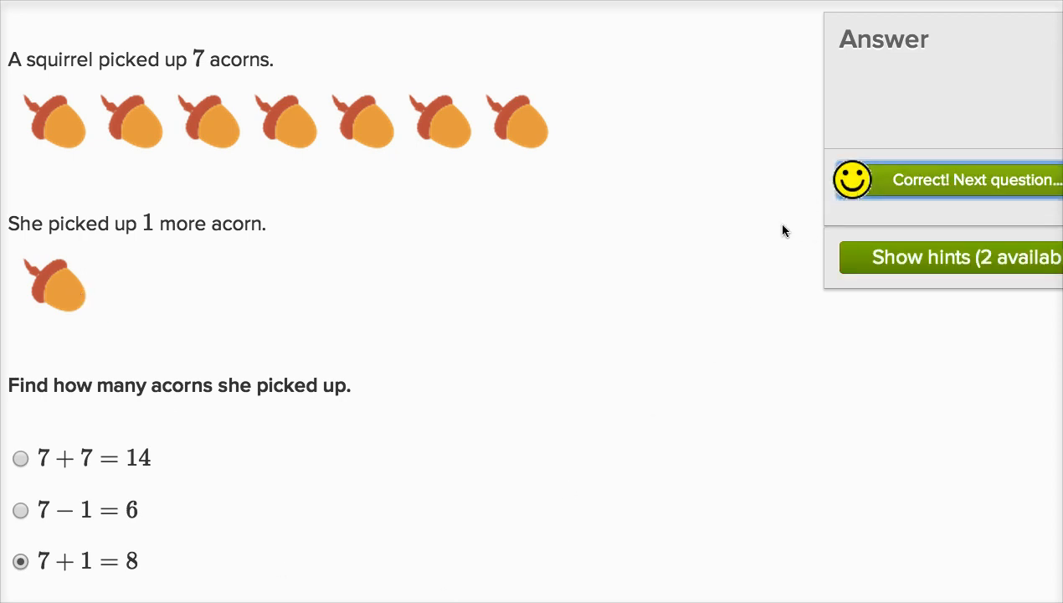